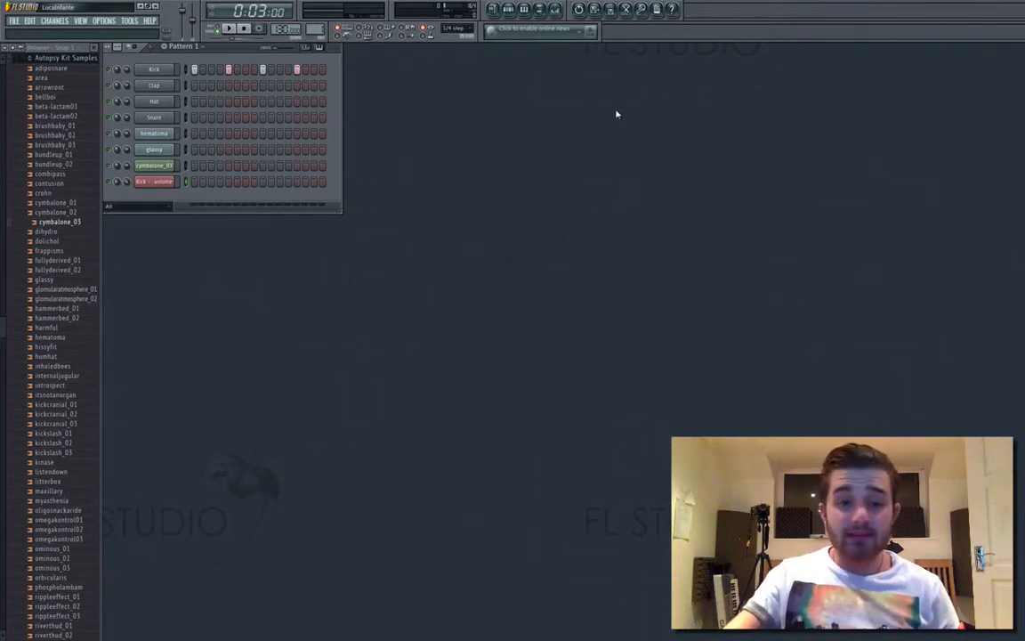
pyautogui.moveTo(534, 113)
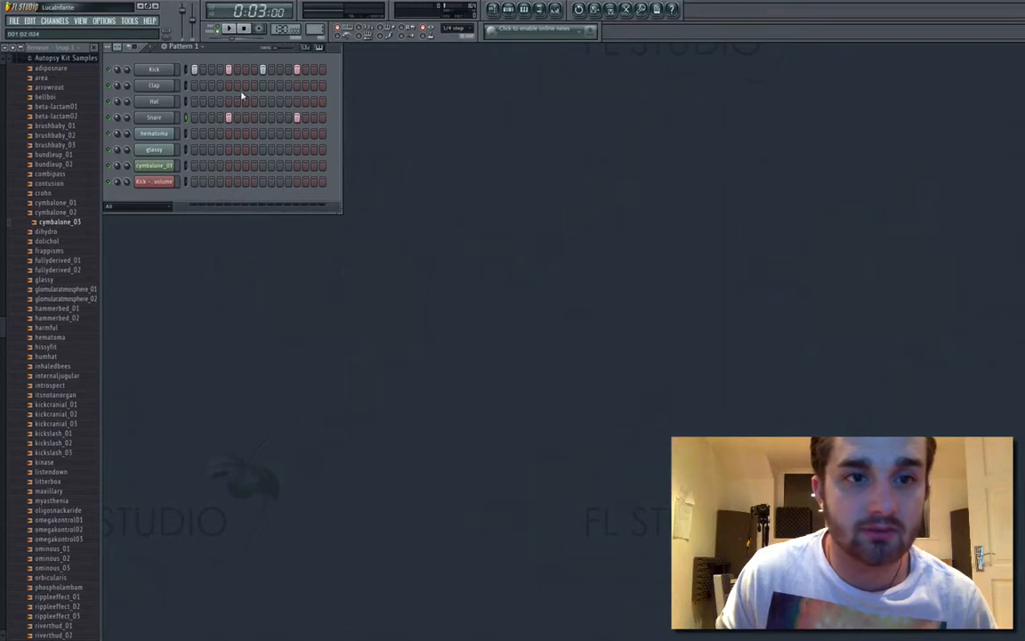
# Add an offbeat step to the Hat row and stop playback
pyautogui.click(210, 101)
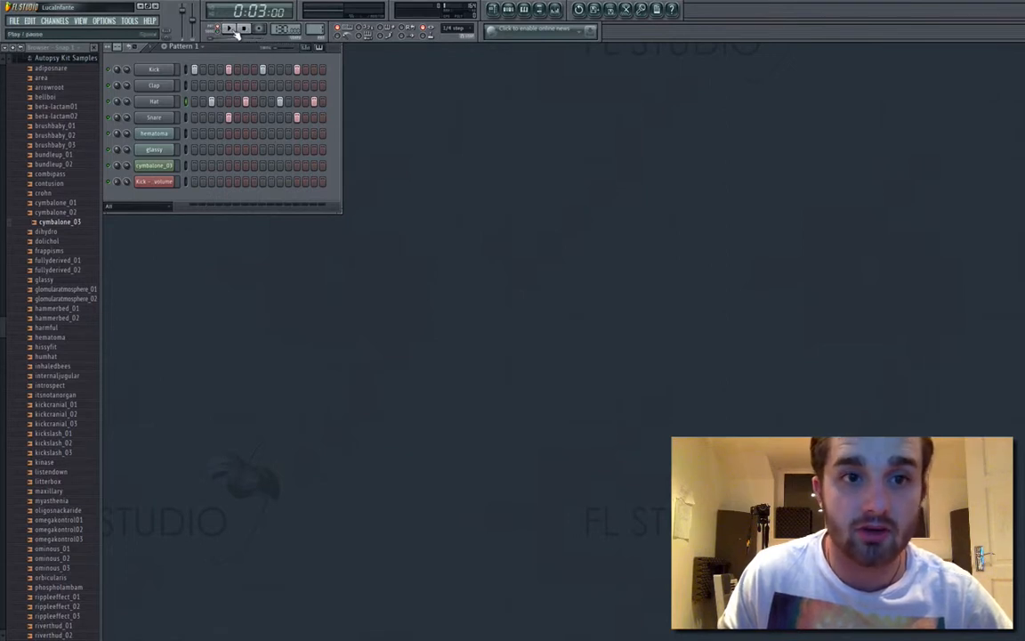
pyautogui.click(227, 27)
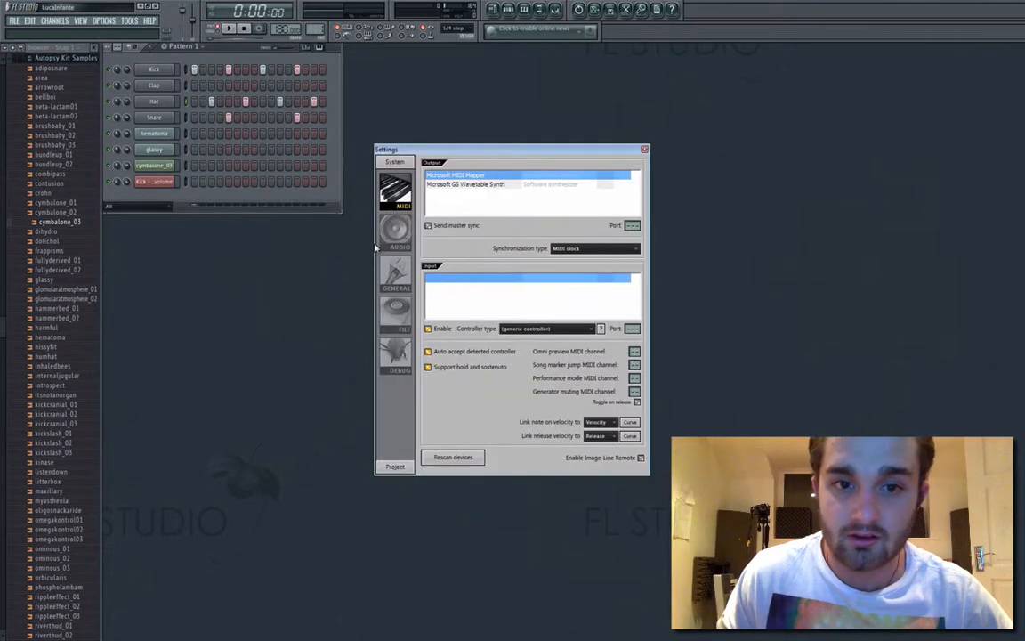
# Close the MIDI settings window
pyautogui.click(395, 230)
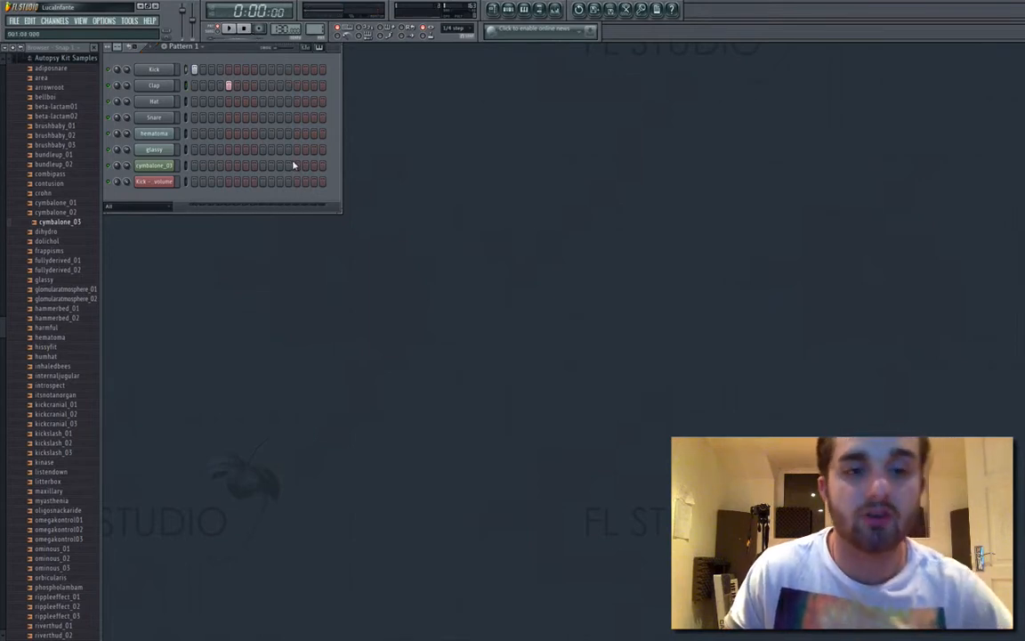
# Choose Load sample from the Kick channel's menu to open the sound file browser
pyautogui.rightClick(154, 117)
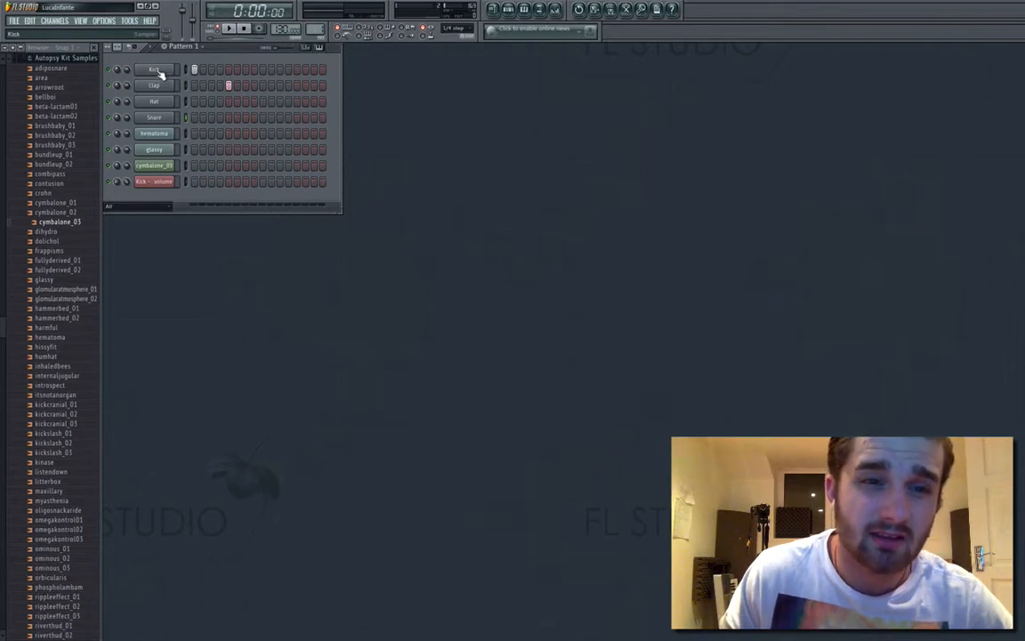
pyautogui.rightClick(153, 70)
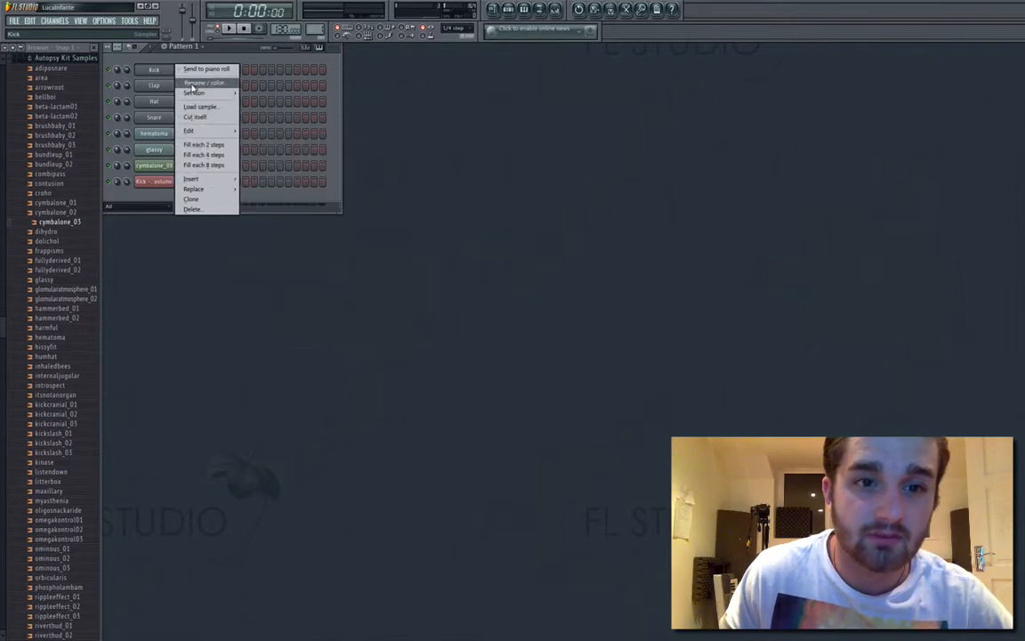
pyautogui.click(194, 93)
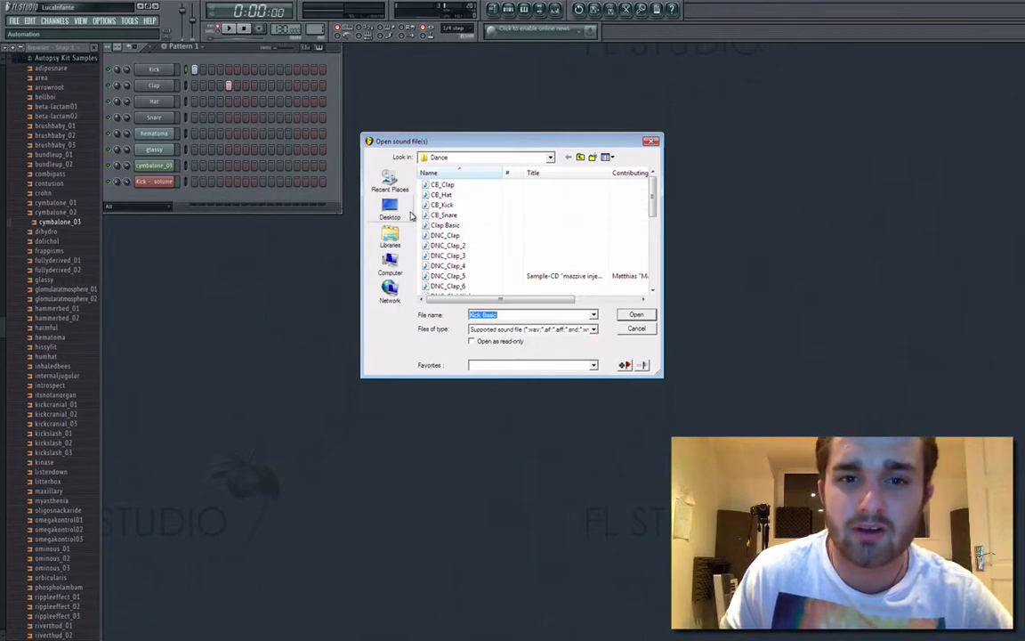
# Load the Clap Basic sample into the Kick channel and bring up its channel options
pyautogui.click(636, 314)
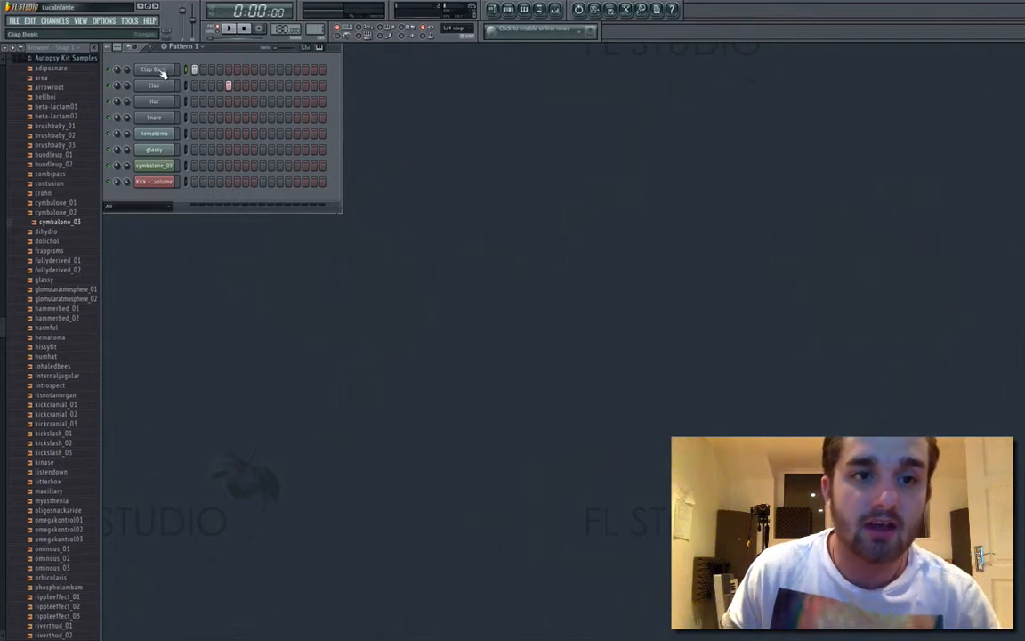
pyautogui.rightClick(153, 70)
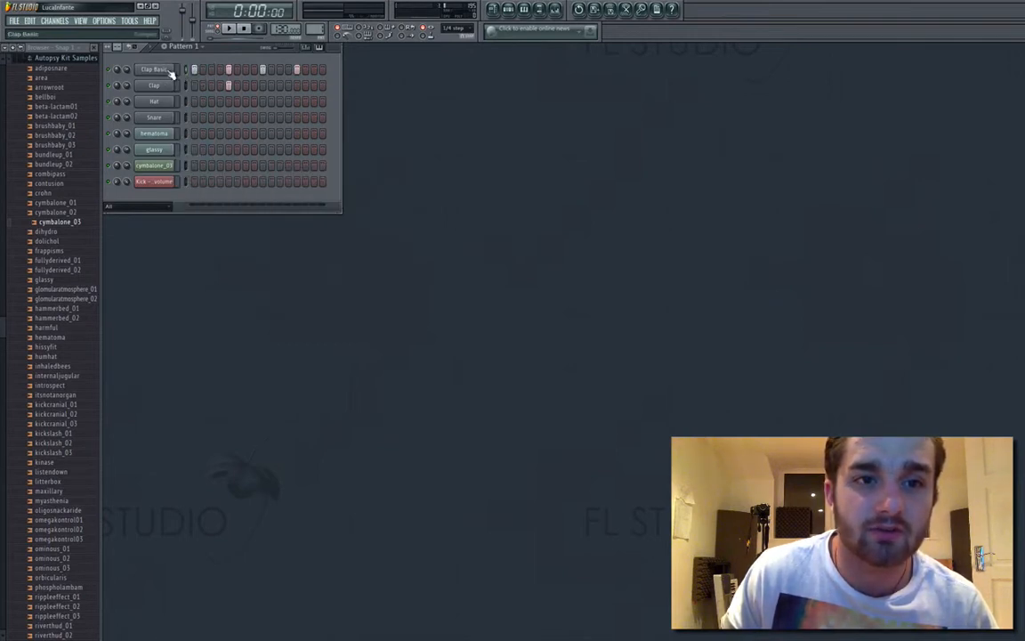
# Bring up the Clap Basic channel's options menu for cloning
pyautogui.rightClick(153, 69)
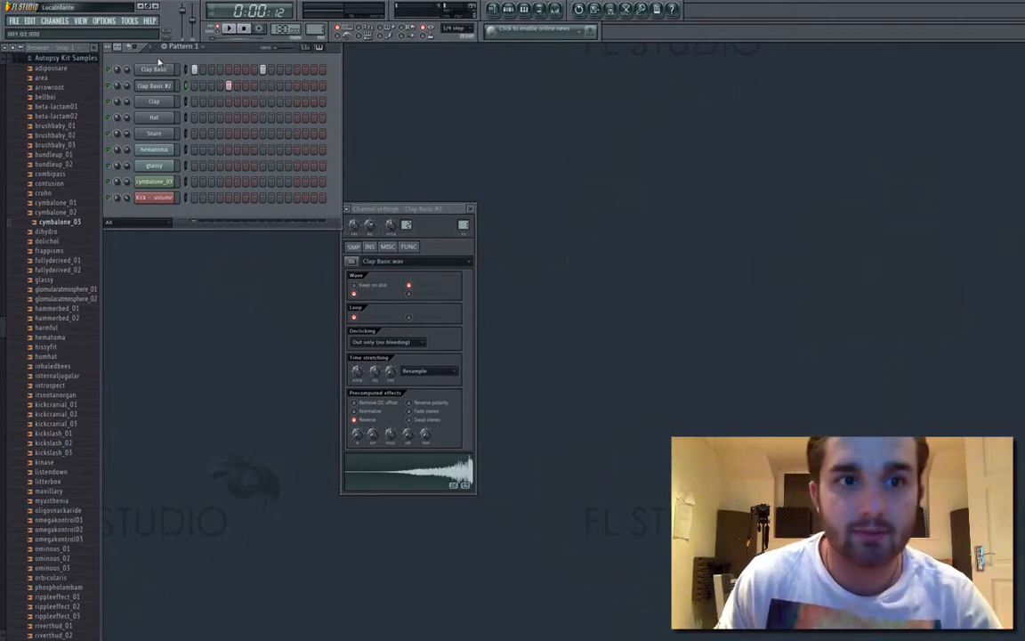
# Insert a 3x Osc generator from the Clap Basic #2 channel's Insert menu
pyautogui.click(153, 85)
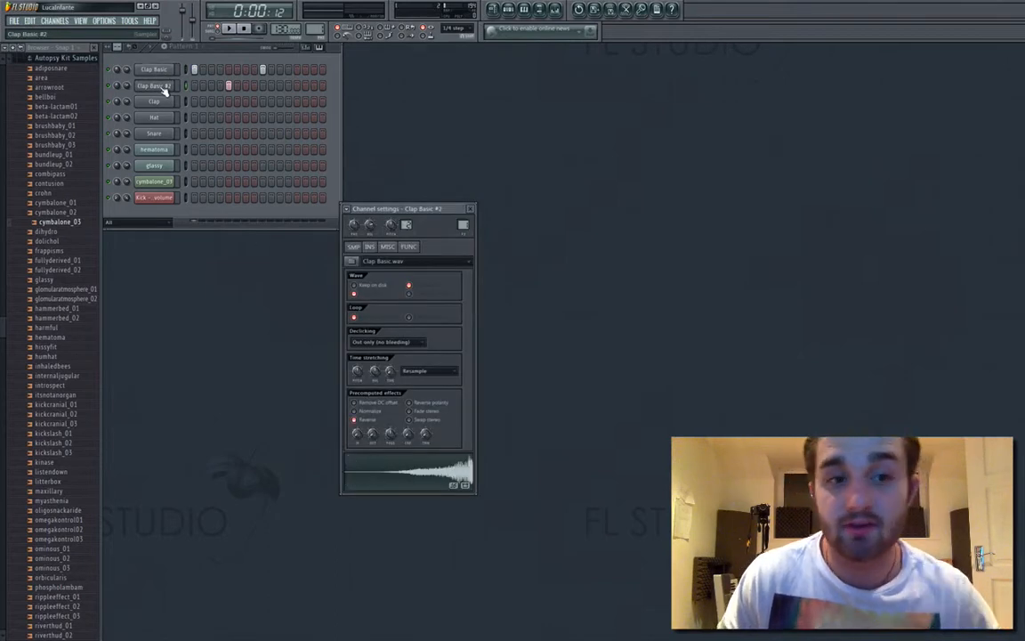
pyautogui.rightClick(154, 86)
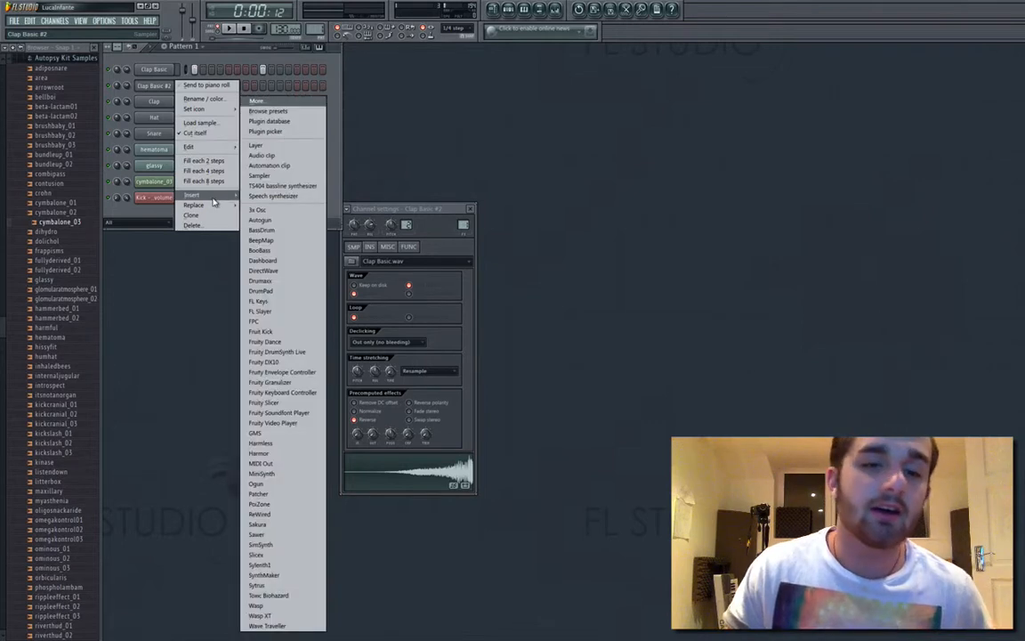
pyautogui.moveTo(194, 204)
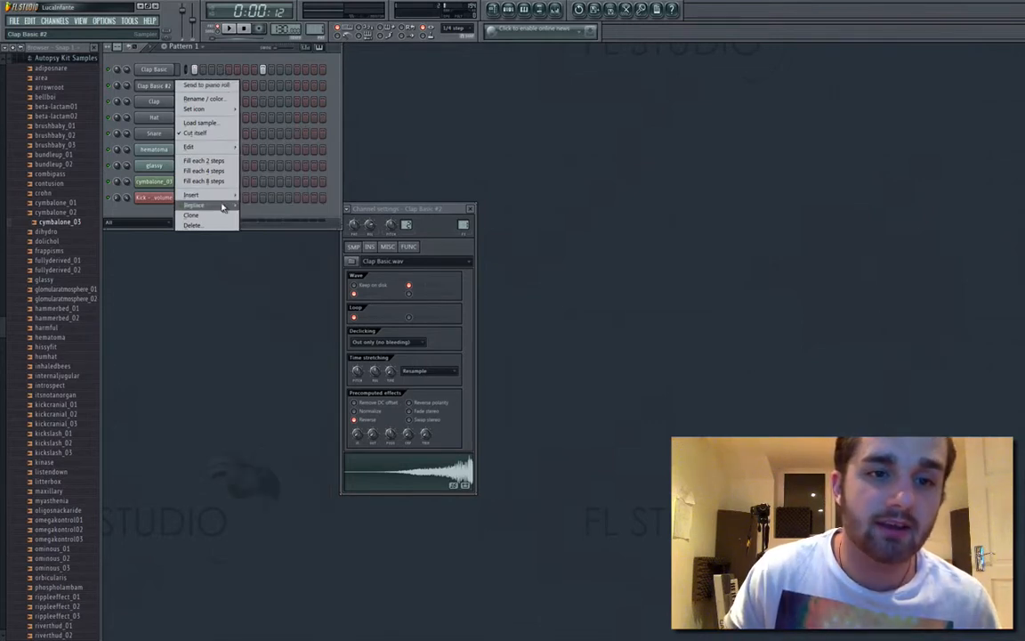
pyautogui.click(192, 195)
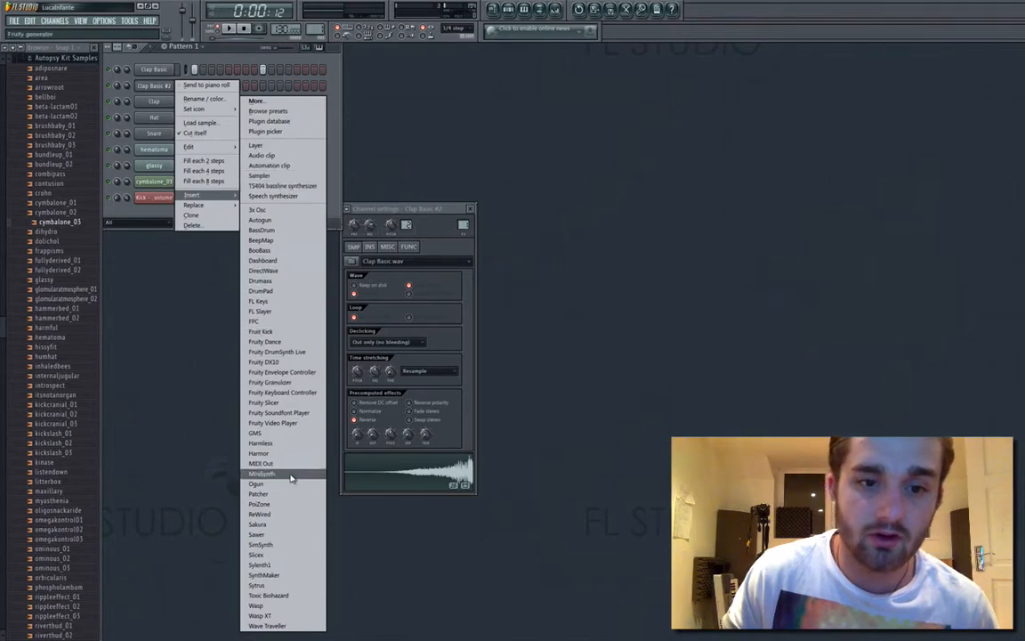
pyautogui.moveTo(267, 534)
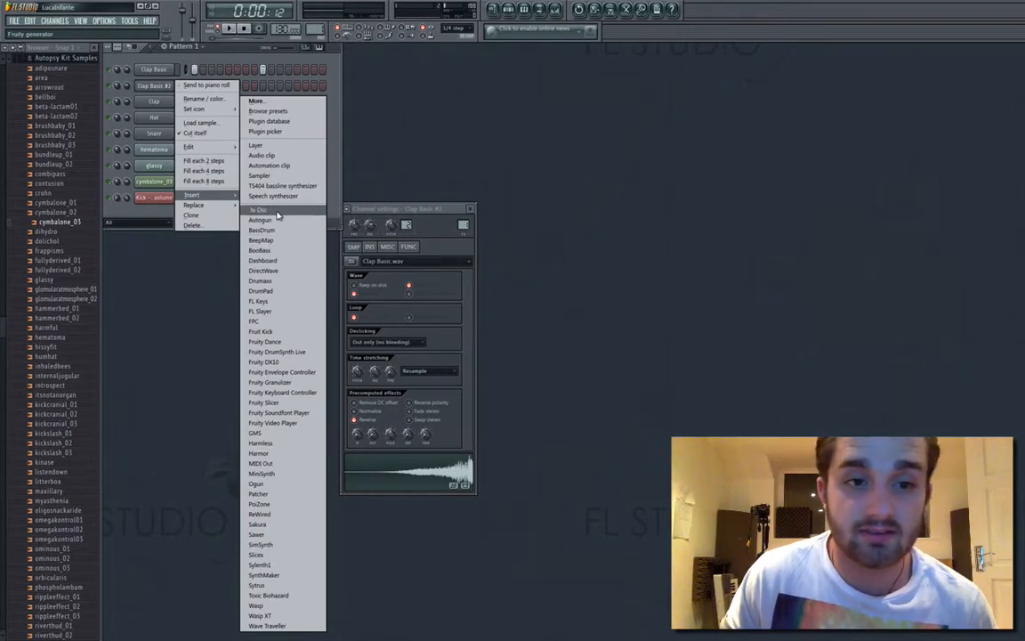
pyautogui.click(260, 220)
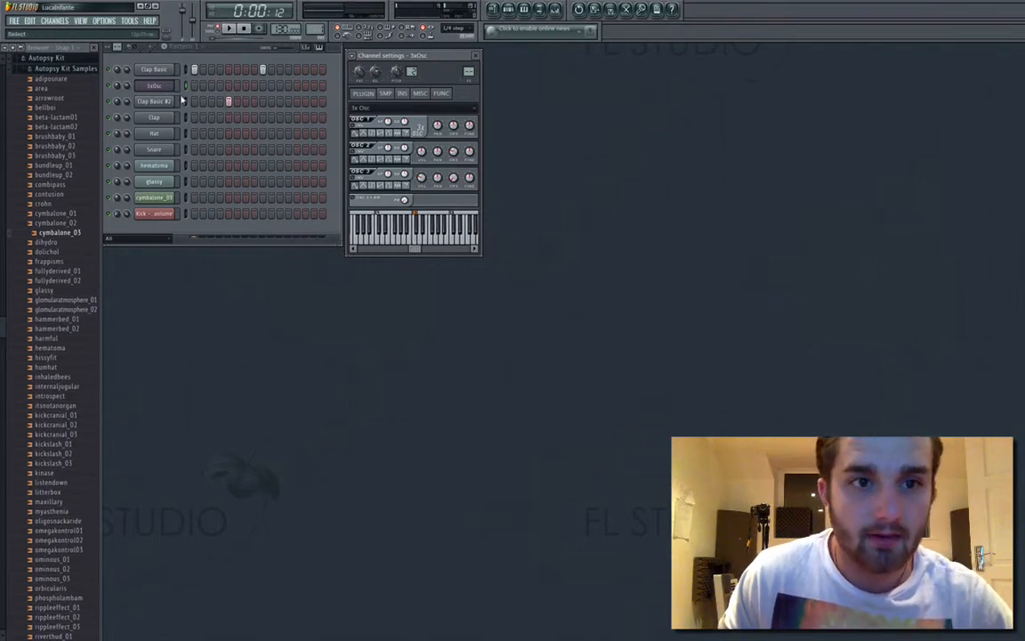
# Bring up the cymbalone_03 channel's options menu to replace it
pyautogui.rightClick(153, 85)
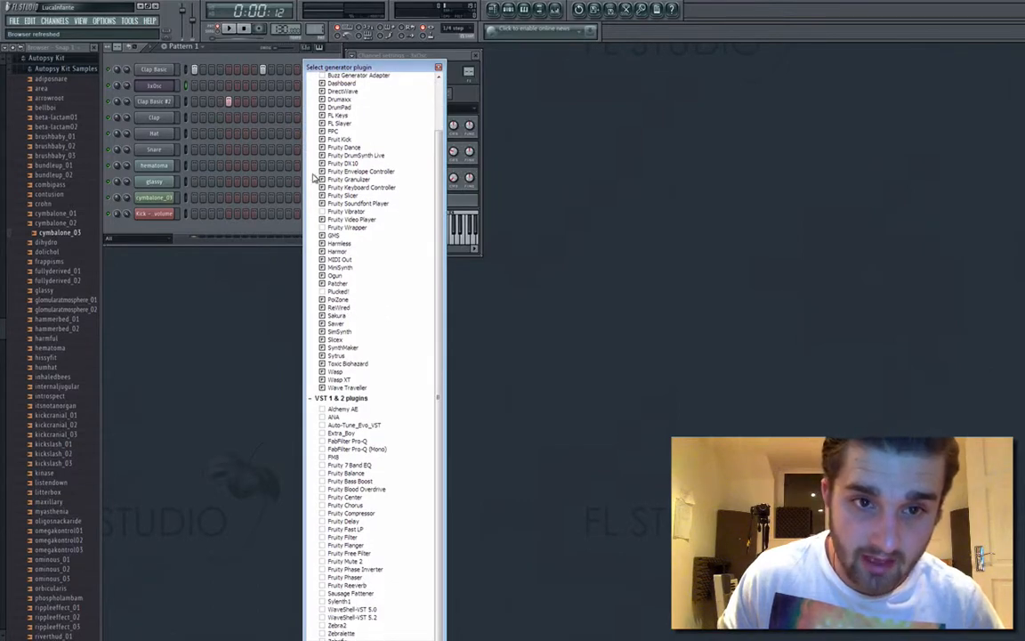
pyautogui.moveTo(412, 436)
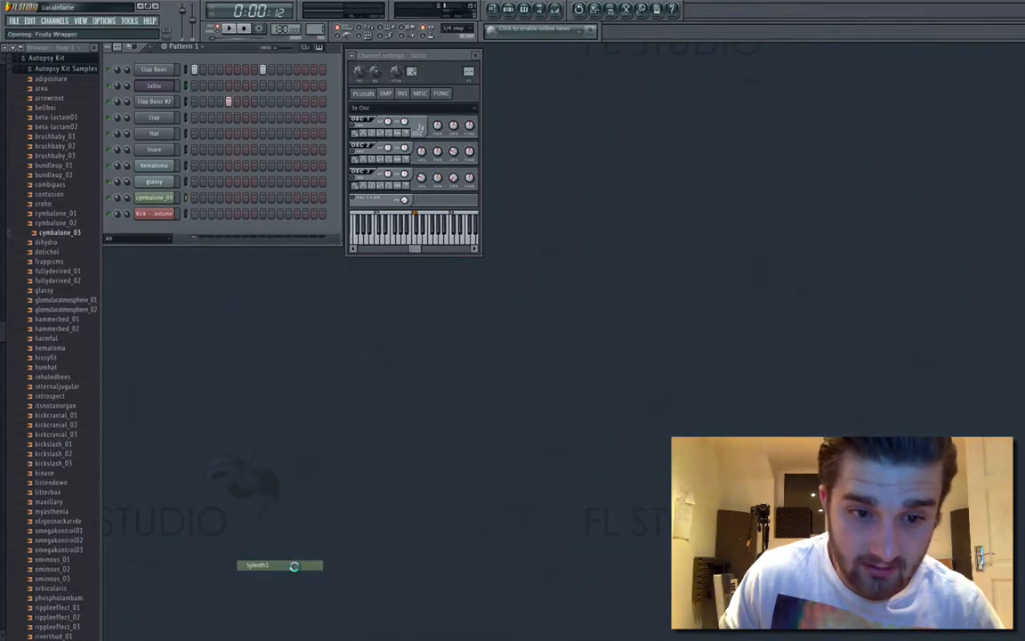
# Dismiss the Sylenth1 window so its channel shows in the Channel rack
pyautogui.click(258, 565)
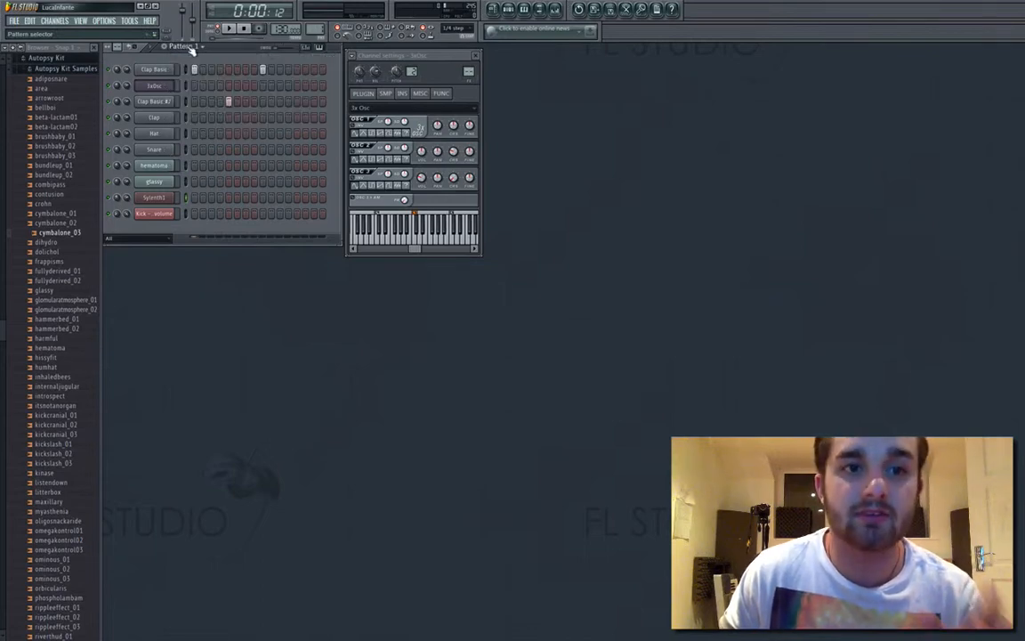
pyautogui.rightClick(186, 58)
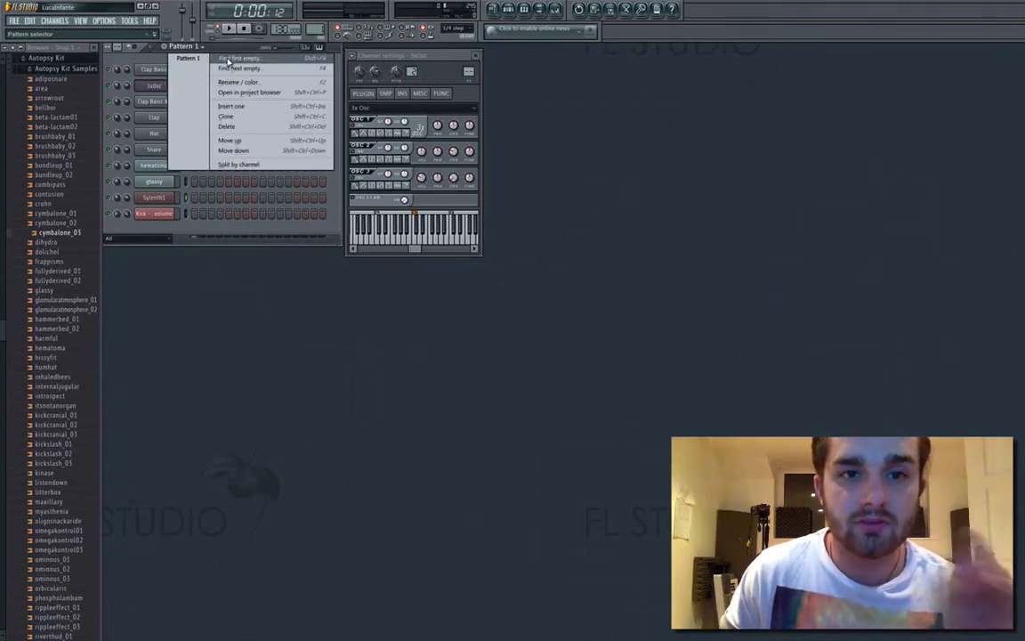
pyautogui.moveTo(249, 81)
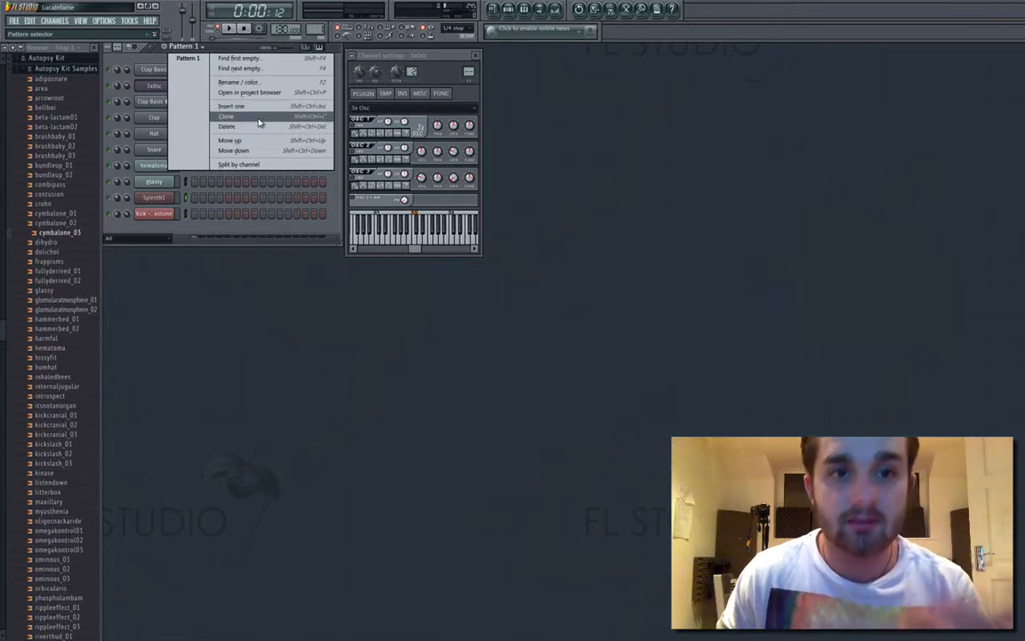
pyautogui.moveTo(240, 58)
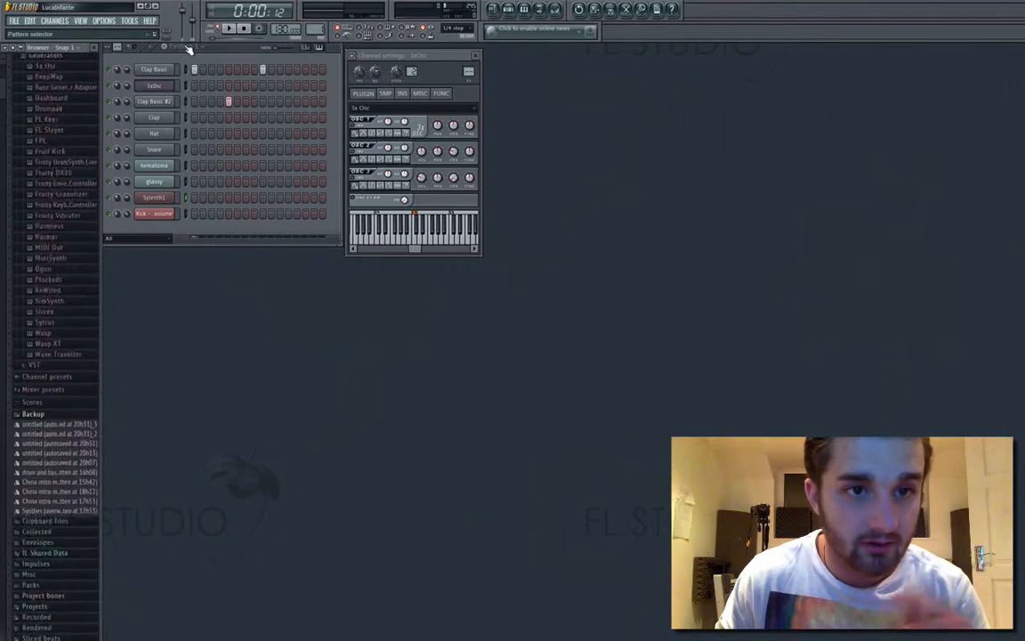
# Close the 3x Osc Channel settings window
pyautogui.click(187, 46)
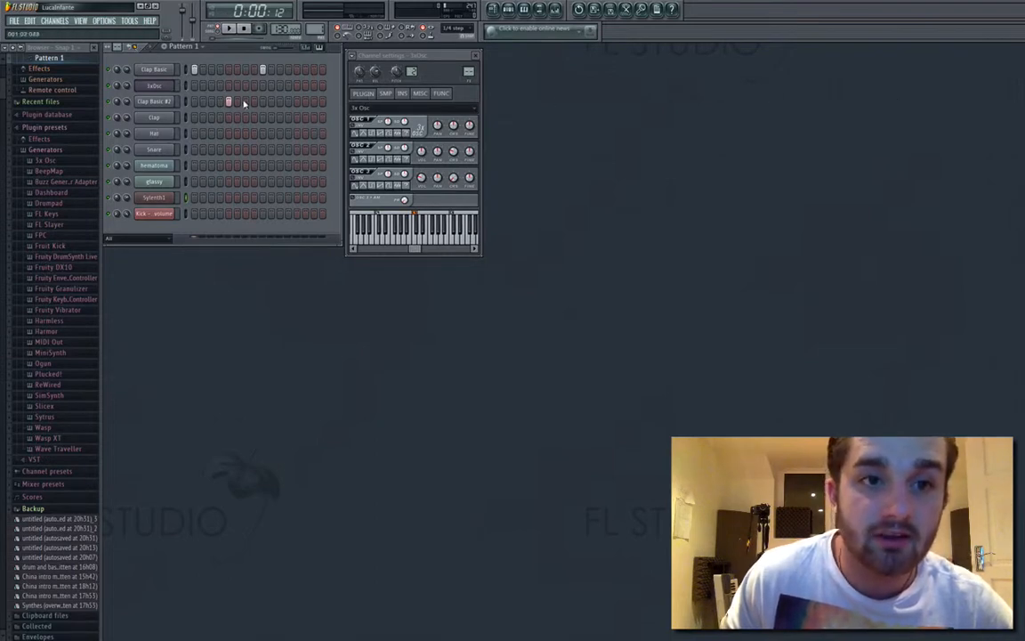
pyautogui.click(475, 55)
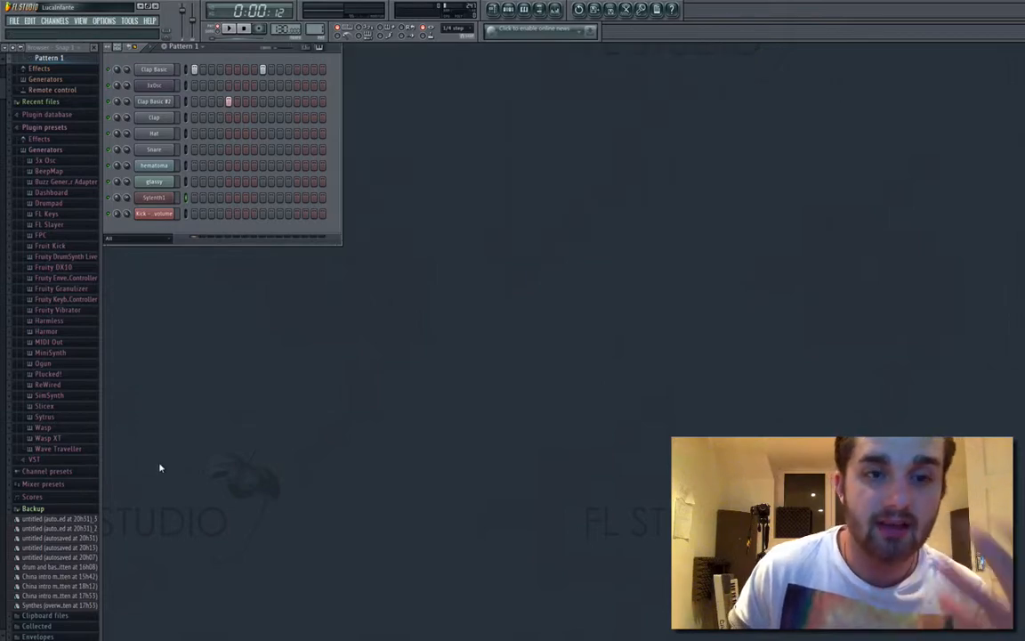
pyautogui.moveTo(231, 264)
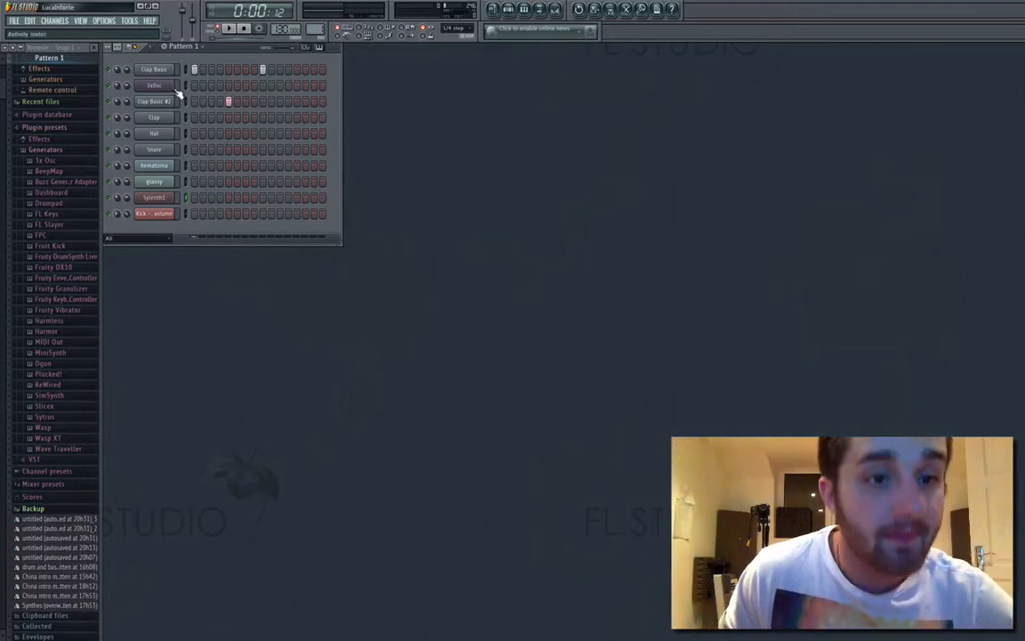
# Filter the Channel rack to show only Unsorted channels using the group dropdown
pyautogui.click(138, 238)
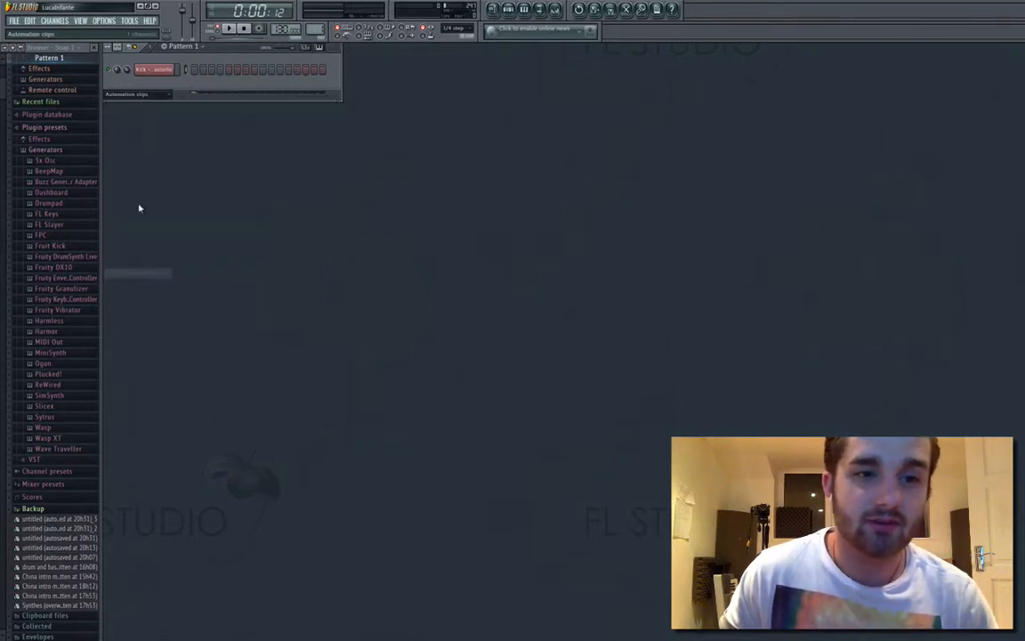
pyautogui.click(138, 95)
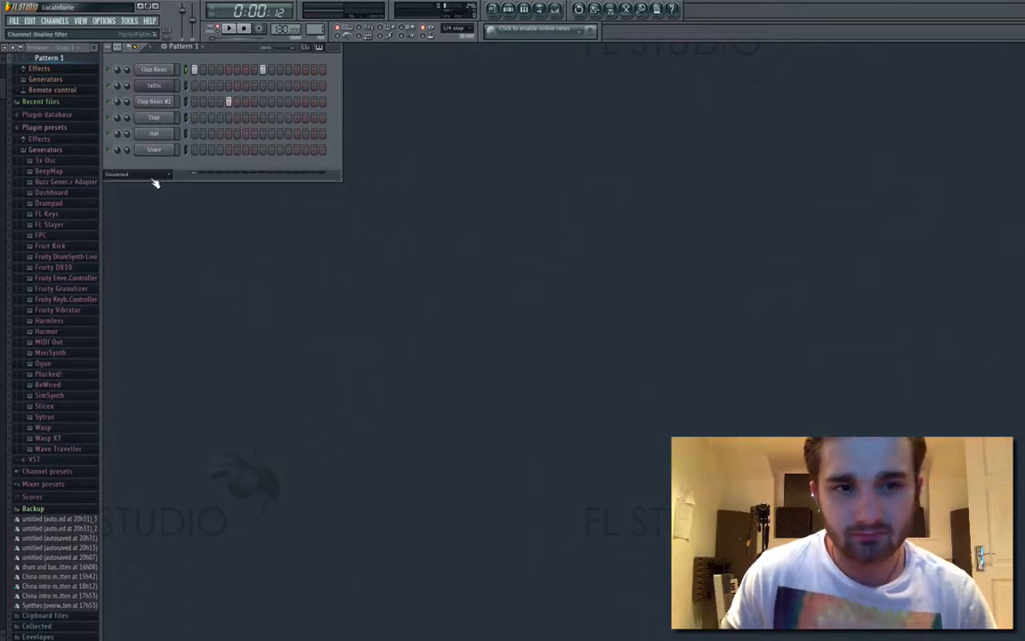
pyautogui.click(136, 174)
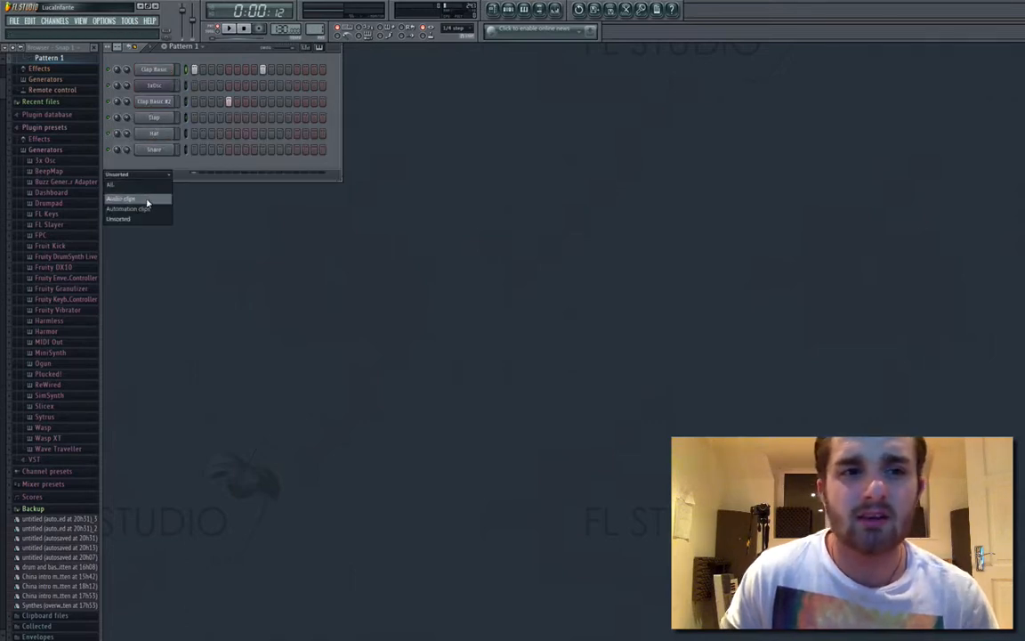